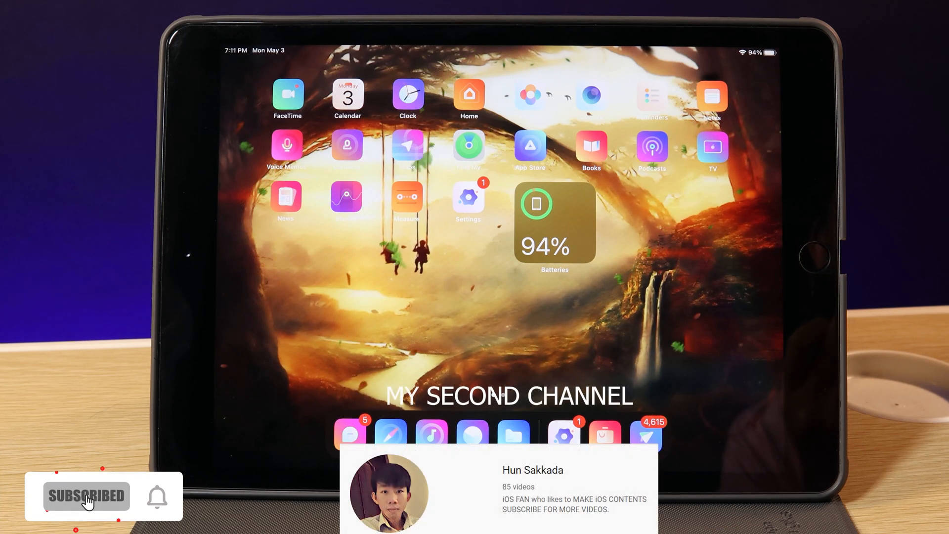
# Reveal the Today View column with date, calendar, weather and notes widgets beside the apps
pyautogui.click(156, 496)
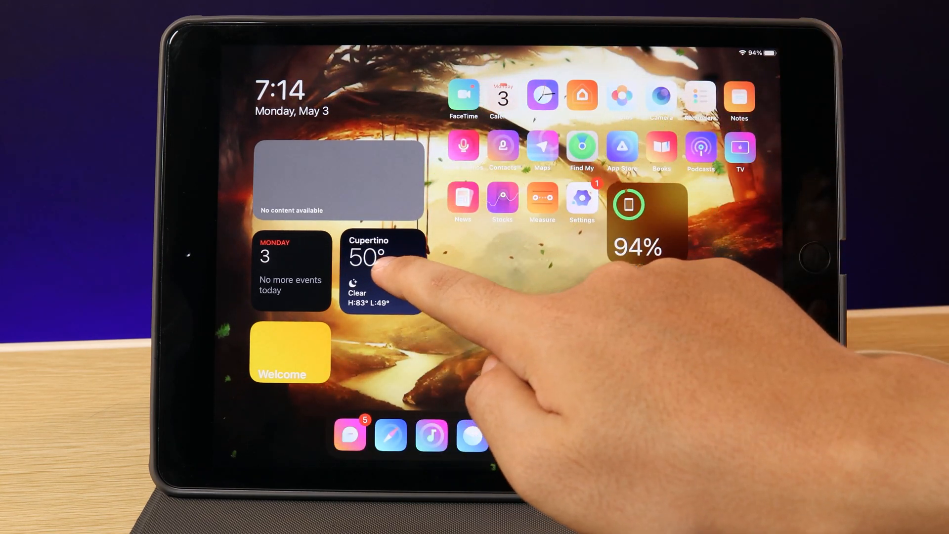
# Move the Cupertino Weather widget from Today View onto the app icon grid
pyautogui.click(381, 267)
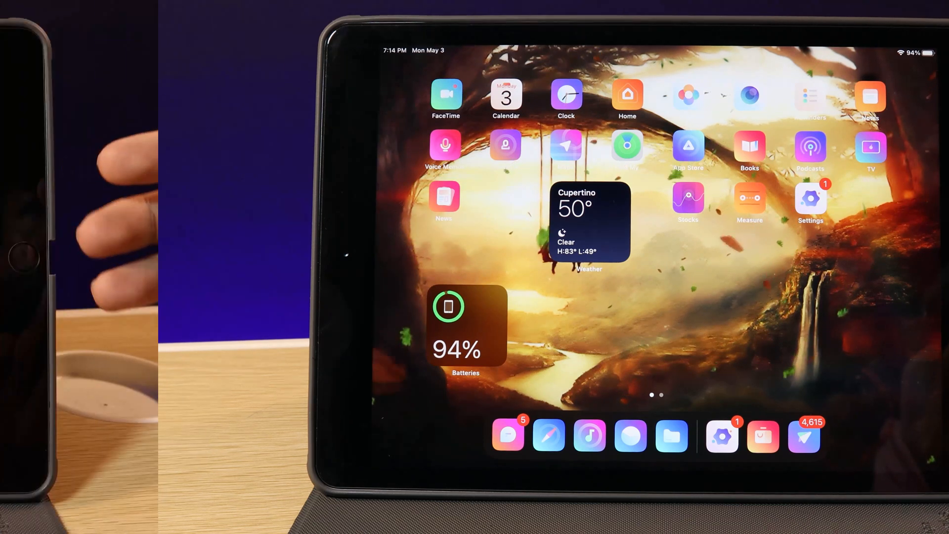
pyautogui.hscroll(-3)
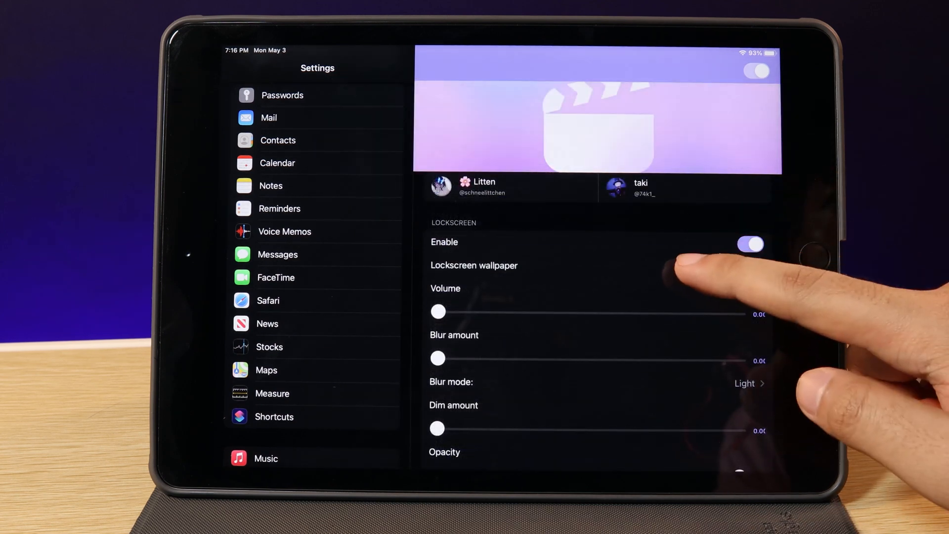
# Set a library video as the lock screen wallpaper in the tweak's Lockscreen section
pyautogui.click(473, 265)
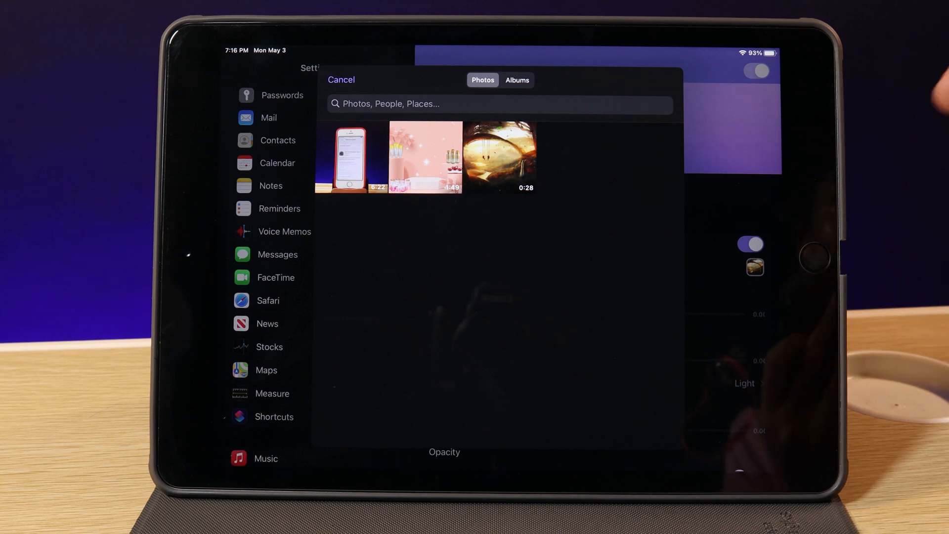
pyautogui.click(341, 79)
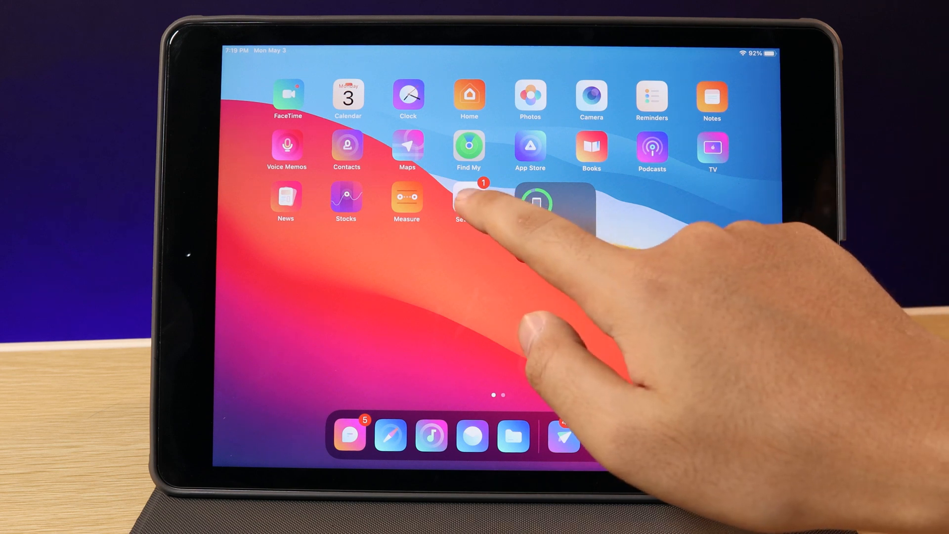
# Set BigSurCenter's appearance to Dark and its slider style to MacOS
pyautogui.click(469, 203)
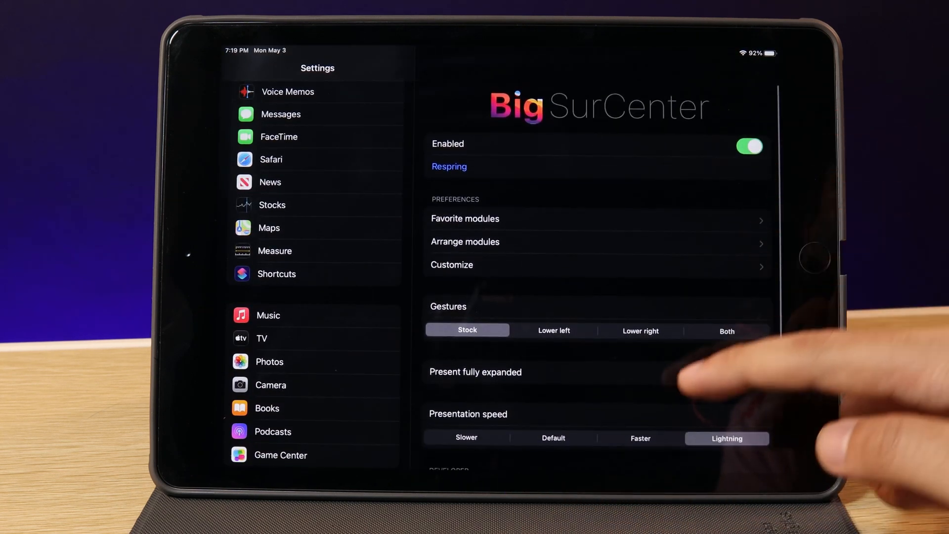
pyautogui.scroll(-3)
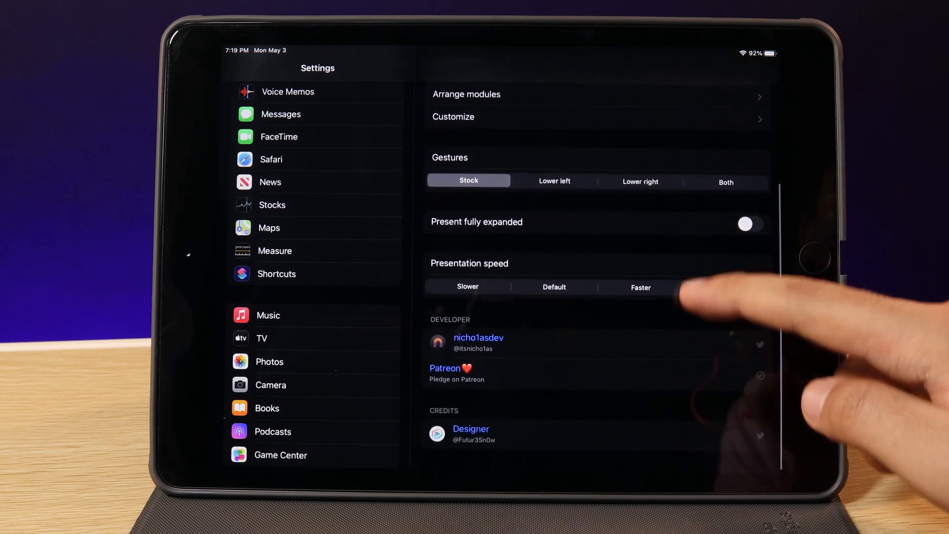
pyautogui.click(596, 116)
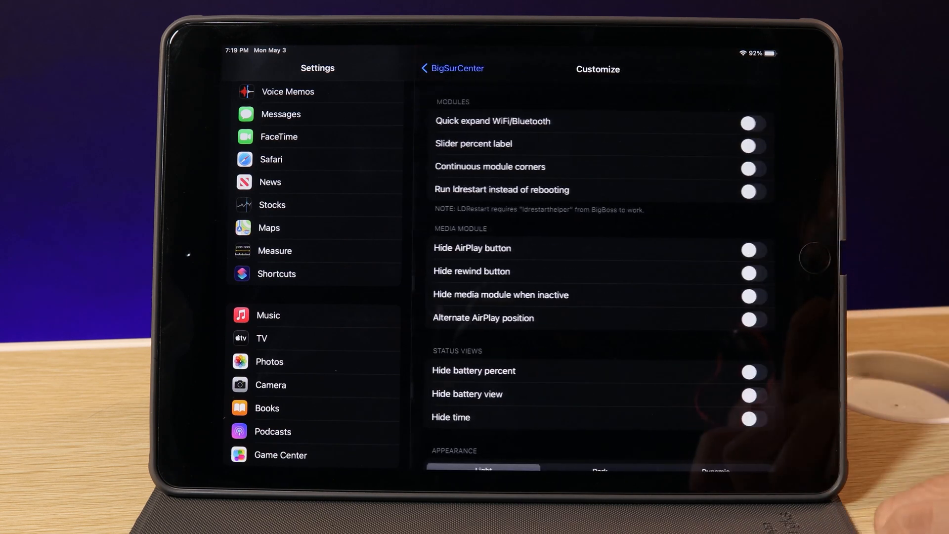
pyautogui.scroll(-3)
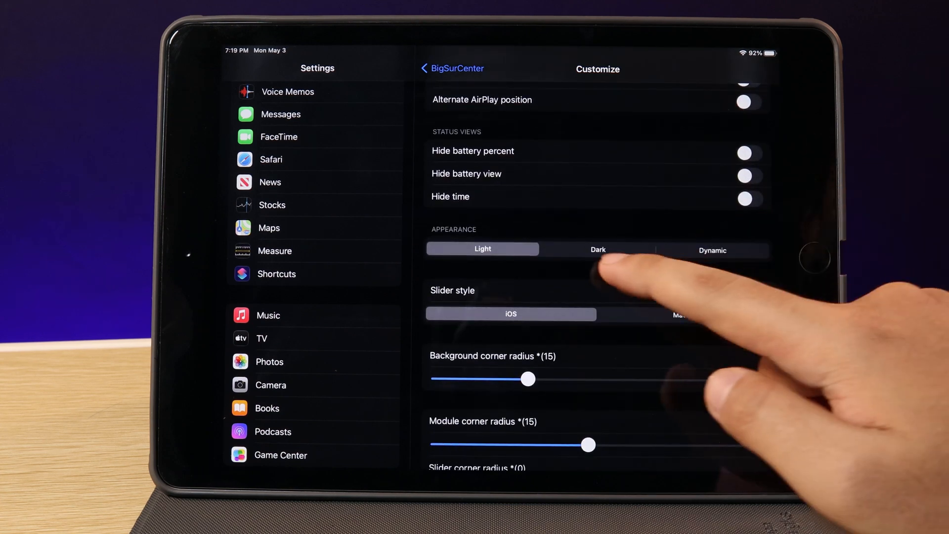
pyautogui.click(598, 248)
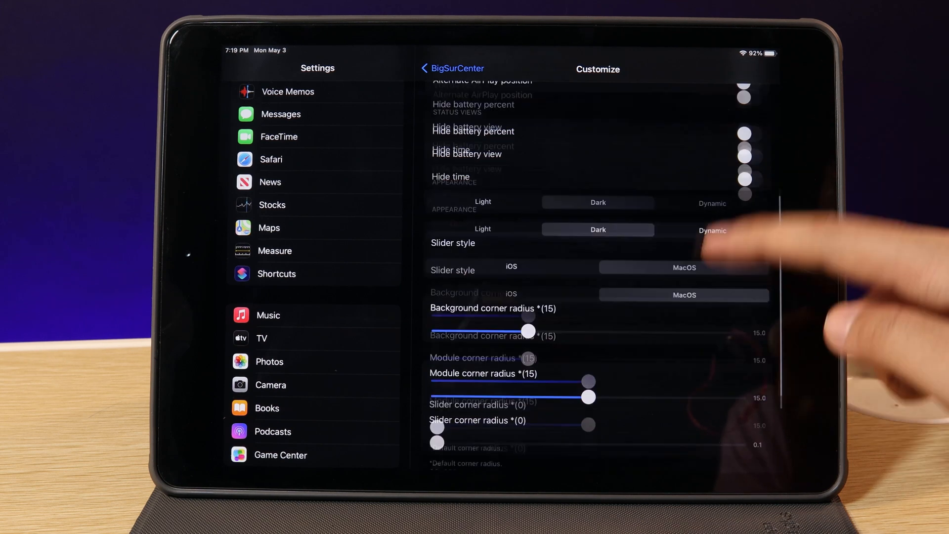
pyautogui.click(452, 67)
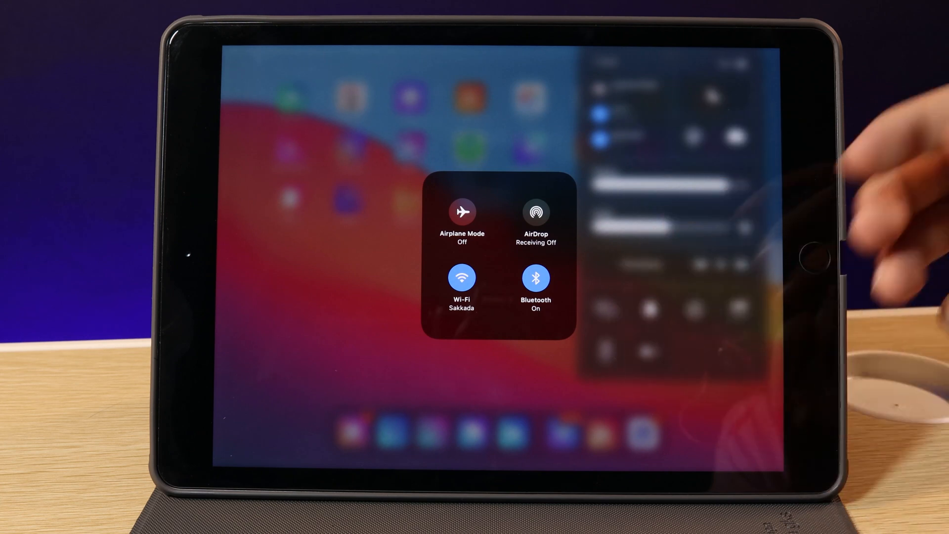
pyautogui.click(461, 279)
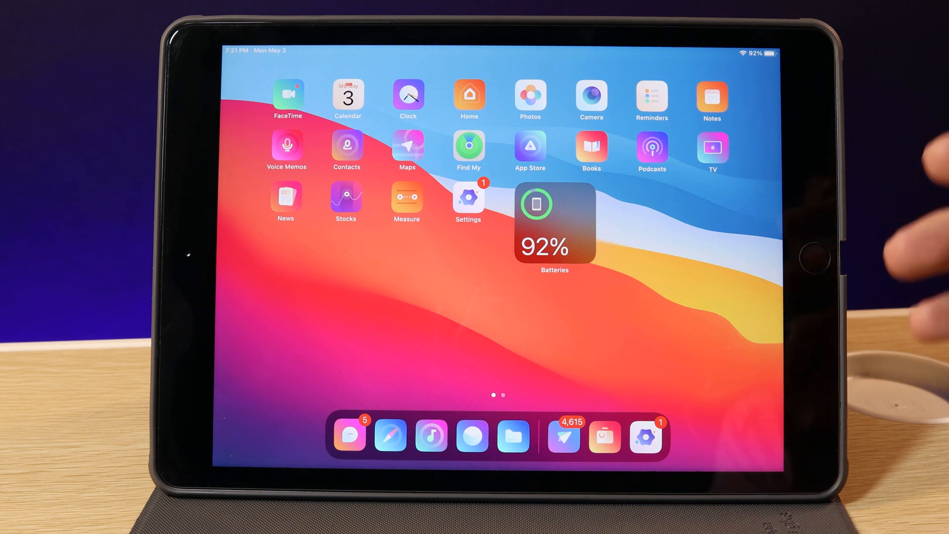
pyautogui.moveTo(908, 151)
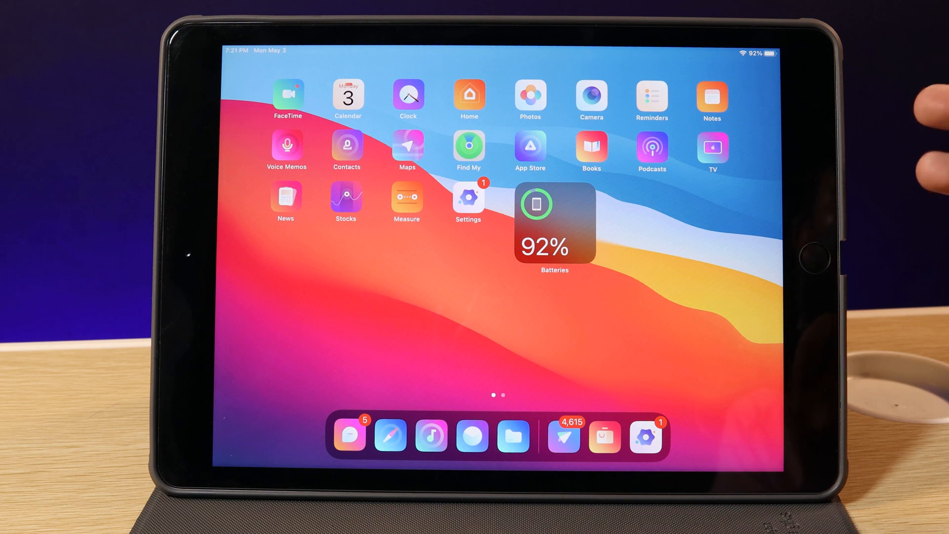
pyautogui.moveTo(908, 121)
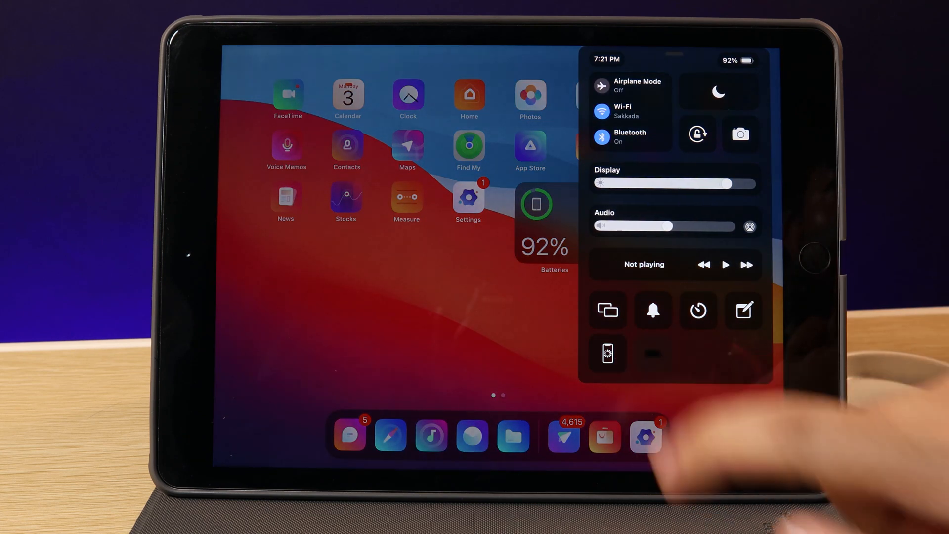
# Turn on Low Power Mode from Control Center, then go to Settings
pyautogui.click(652, 353)
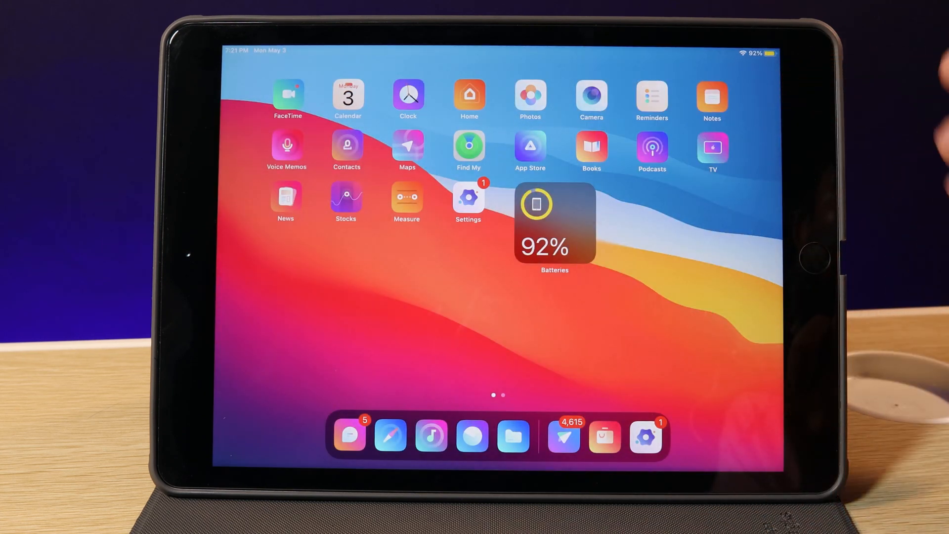
pyautogui.click(467, 197)
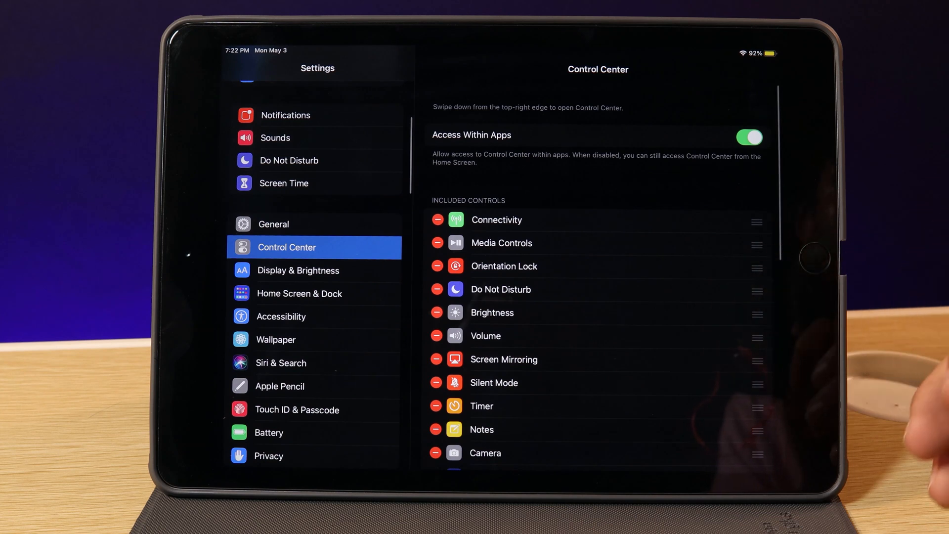
# Scroll the Included Controls list to find the PowerSelector and LPMPad controls
pyautogui.scroll(-3)
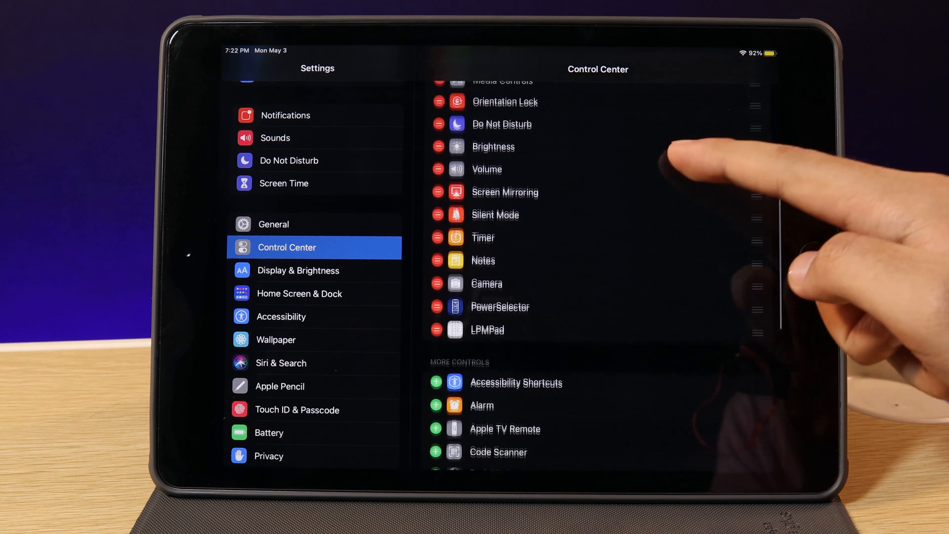
pyautogui.scroll(-3)
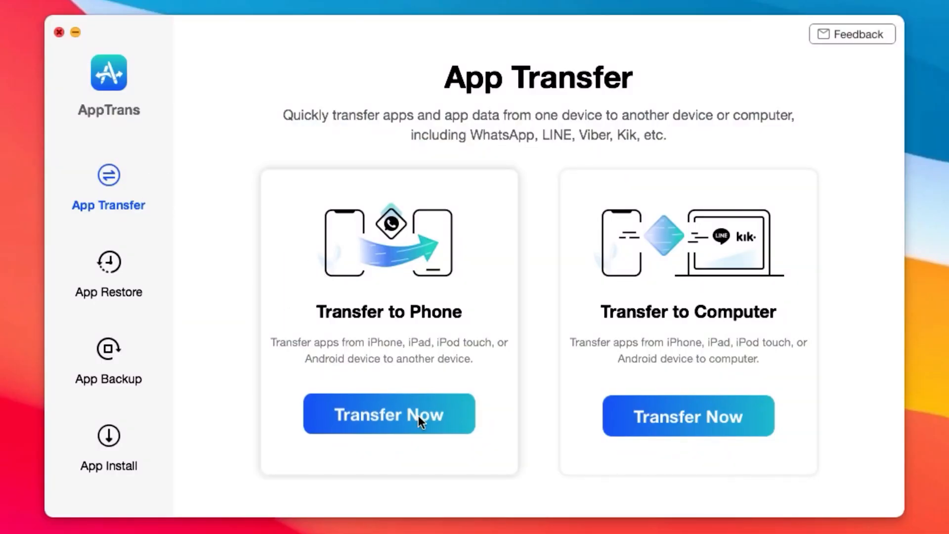
# Transfer WhatsApp to the iPhone via Transfer to Phone, with App Data unchecked
pyautogui.click(388, 414)
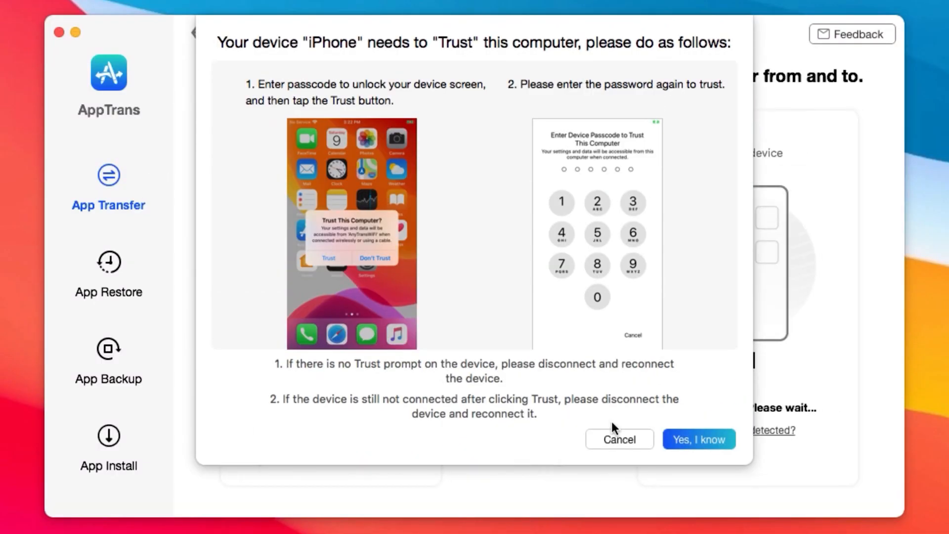
pyautogui.click(698, 439)
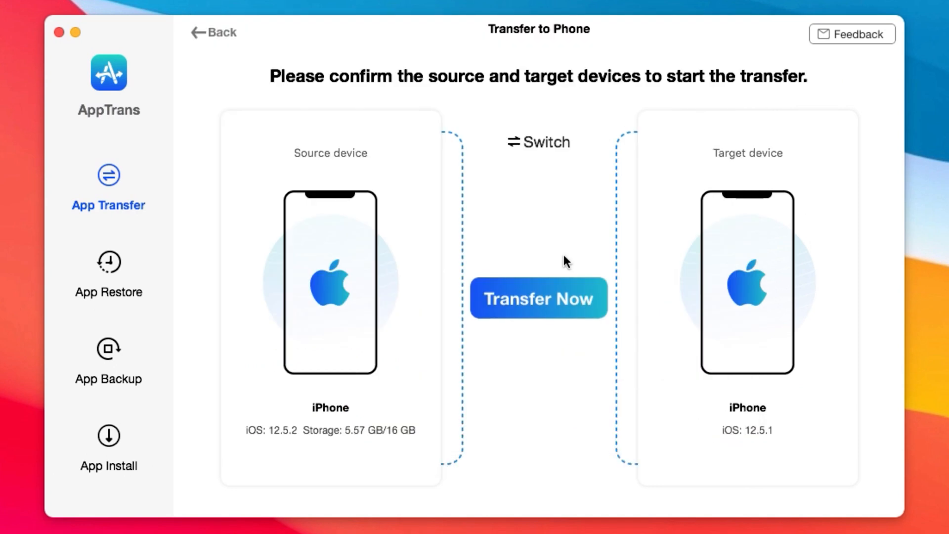
pyautogui.click(538, 297)
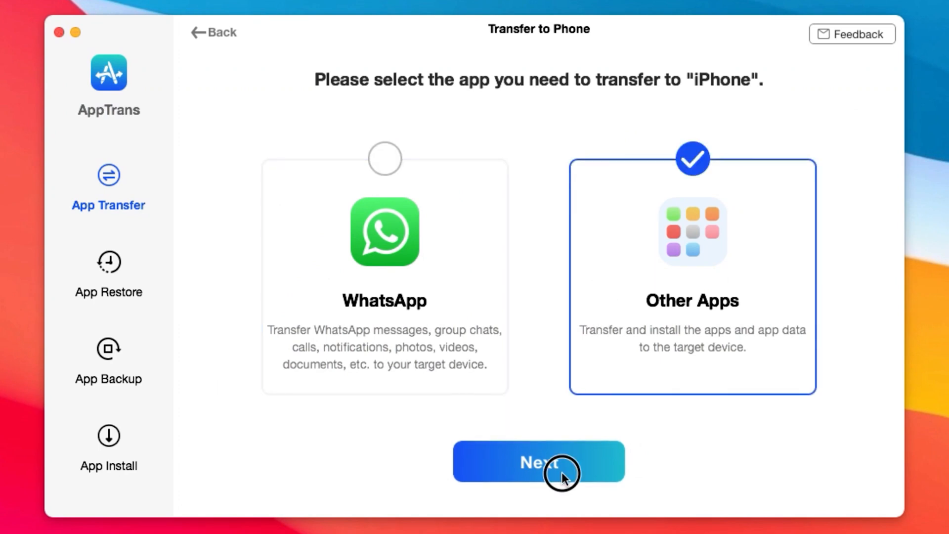
pyautogui.click(537, 461)
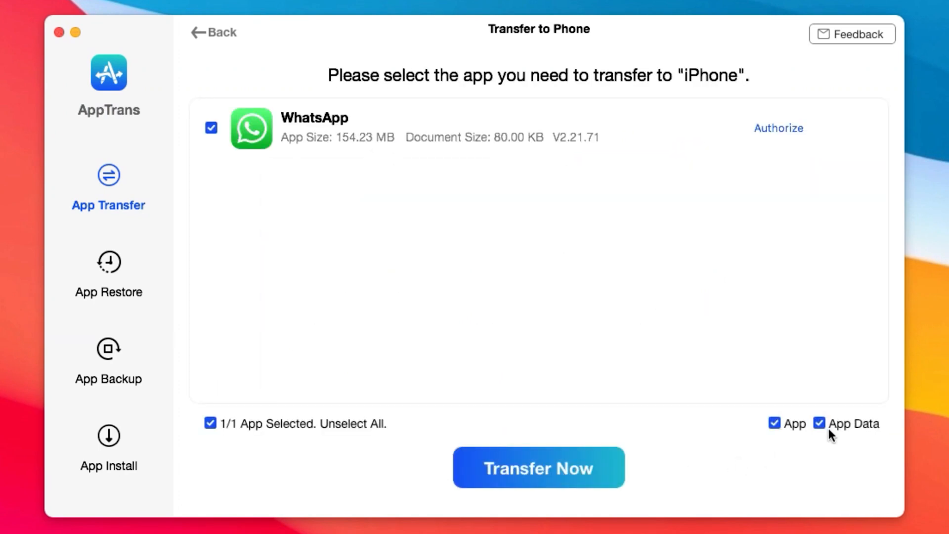
pyautogui.click(778, 127)
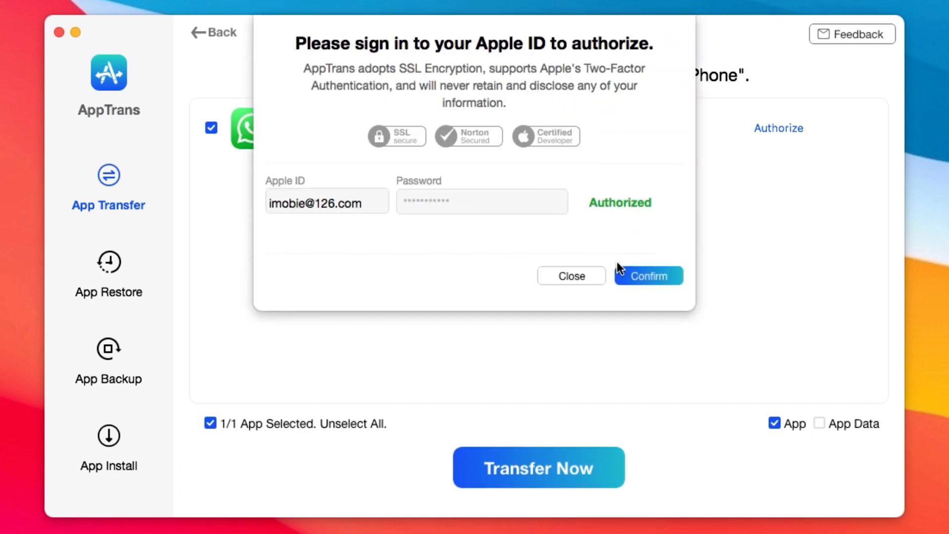
pyautogui.click(647, 275)
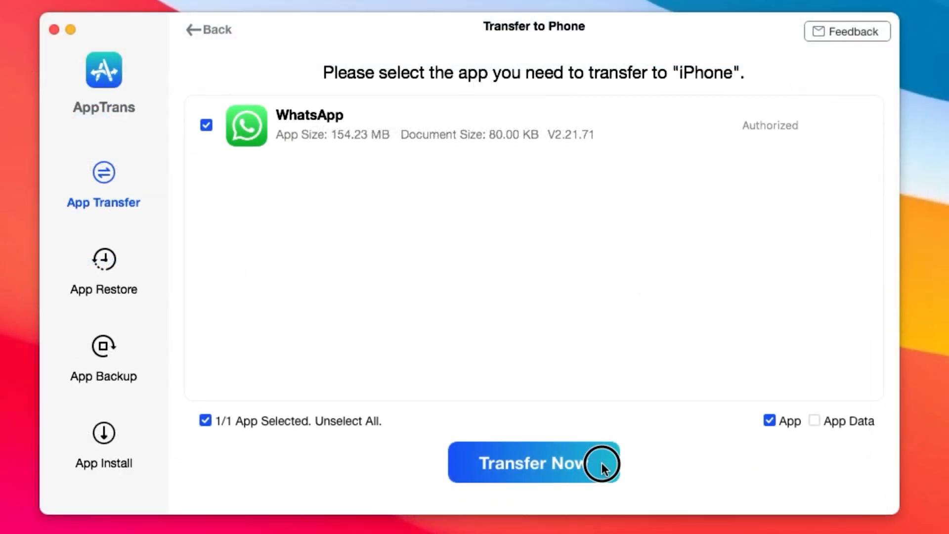
pyautogui.click(533, 462)
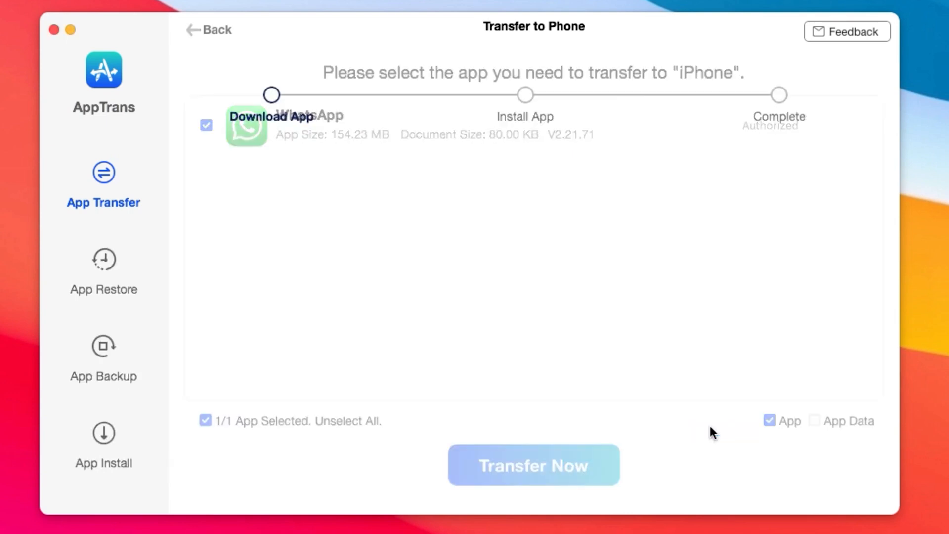
pyautogui.click(532, 464)
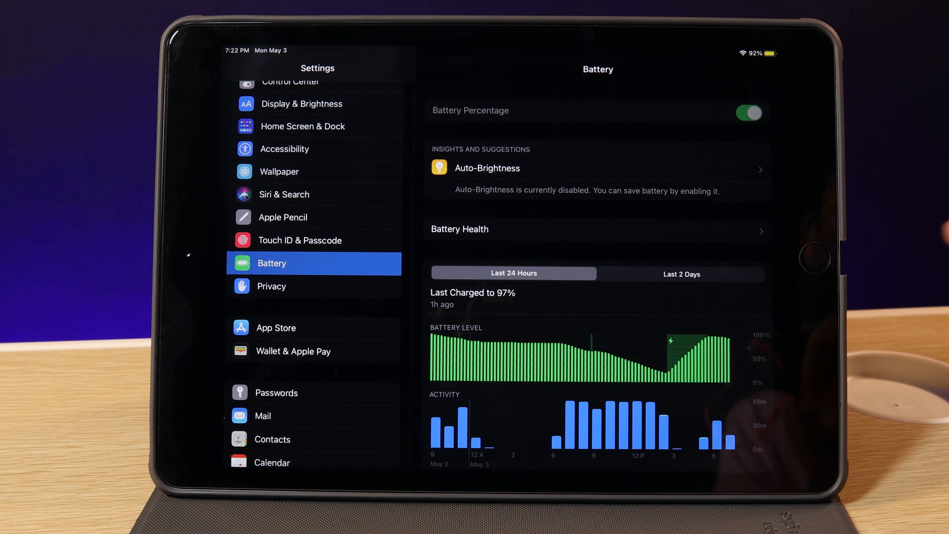
# View Battery Health showing 100% maximum capacity, then return Home
pyautogui.click(596, 229)
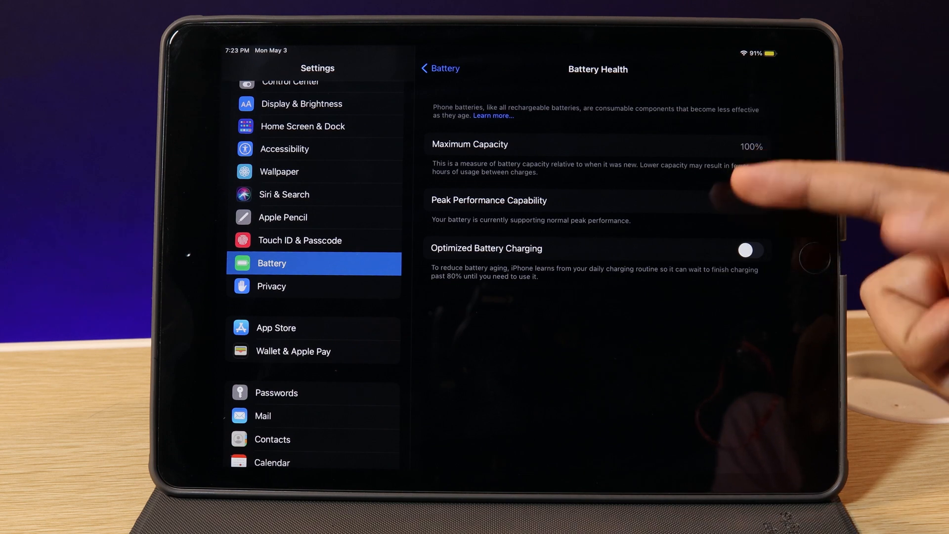
pyautogui.moveTo(757, 181)
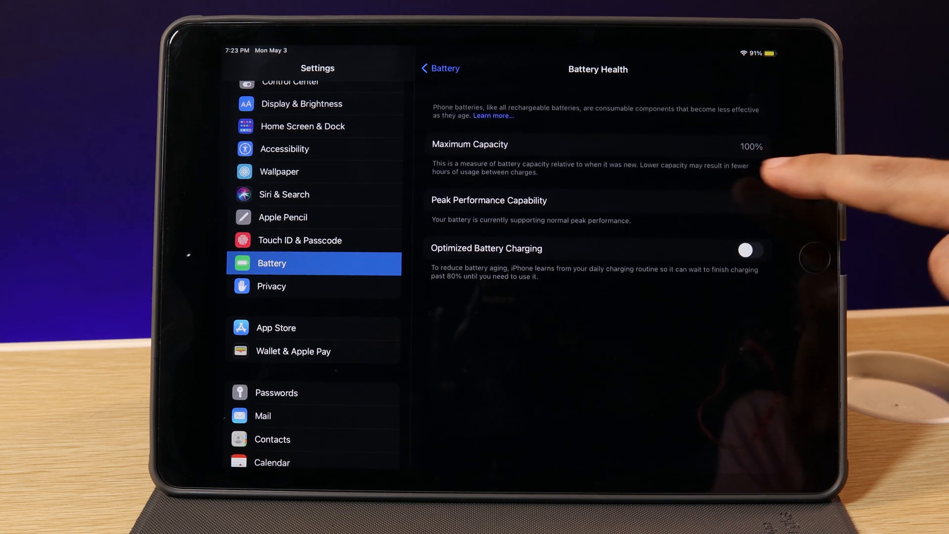
pyautogui.press('home')
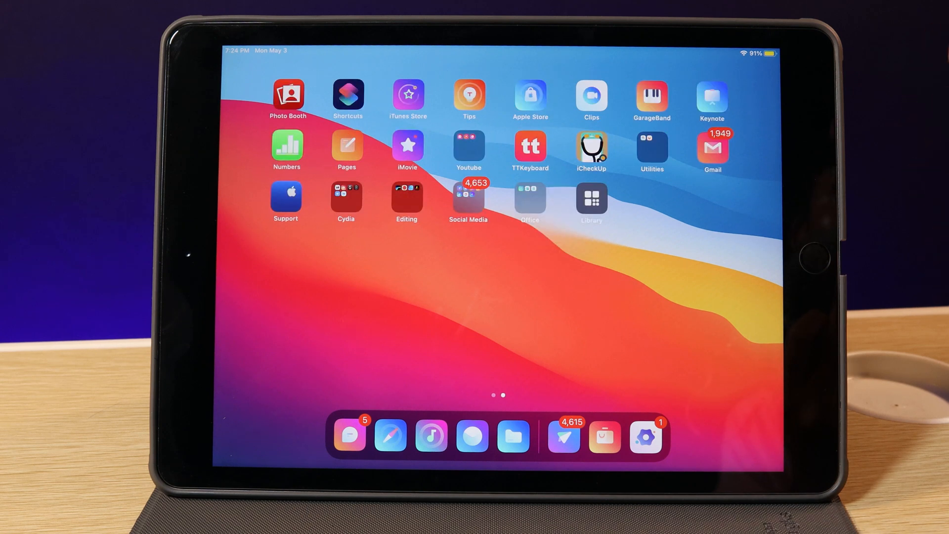
pyautogui.moveTo(902, 133)
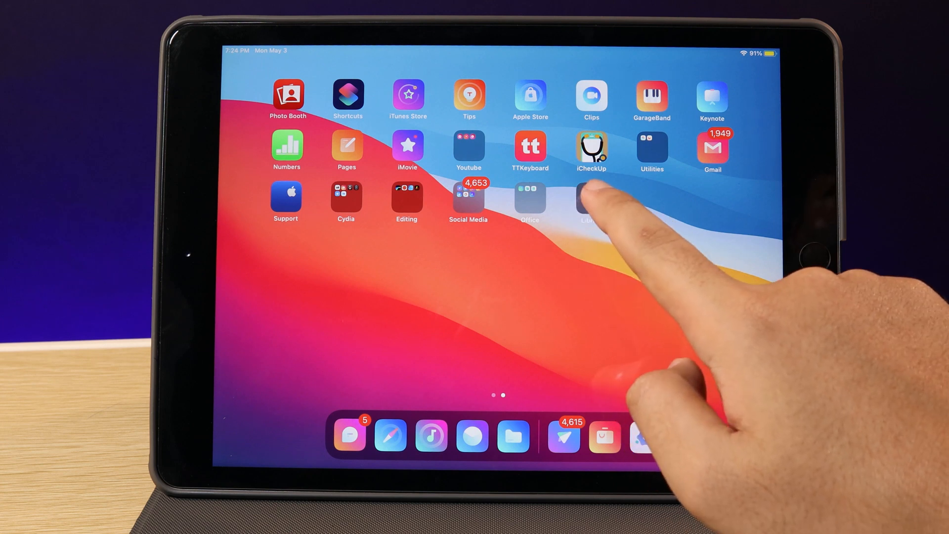
pyautogui.hscroll(-3)
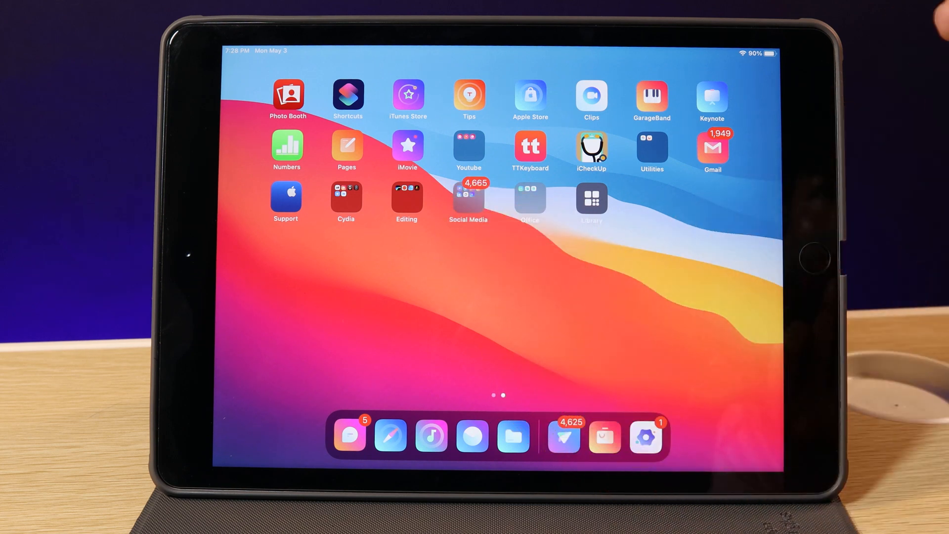
# Launch Filza from the Cydia folder to view its Documents folder
pyautogui.click(345, 200)
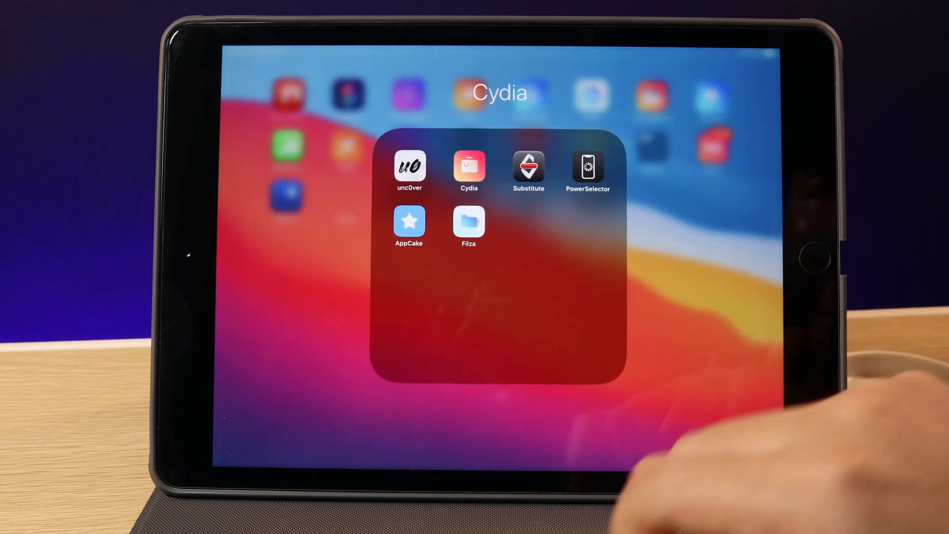
pyautogui.click(468, 221)
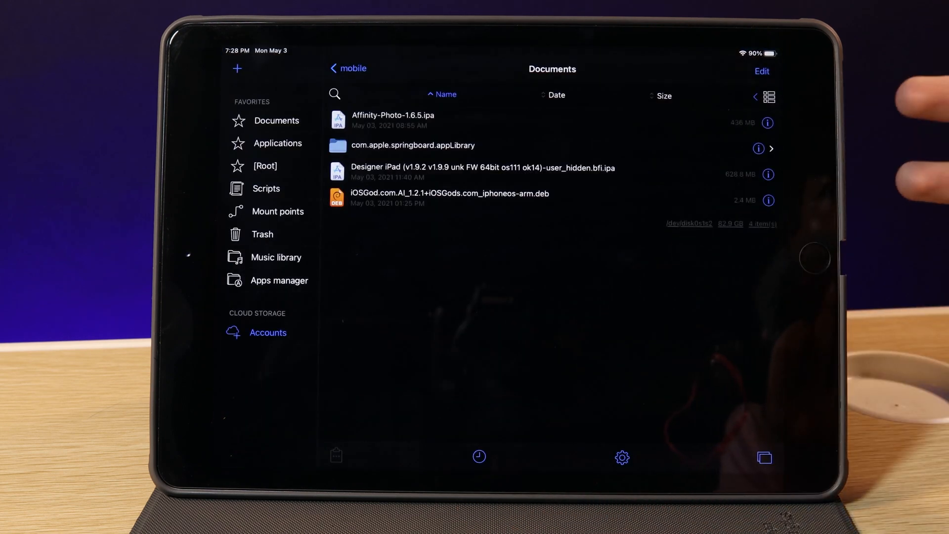